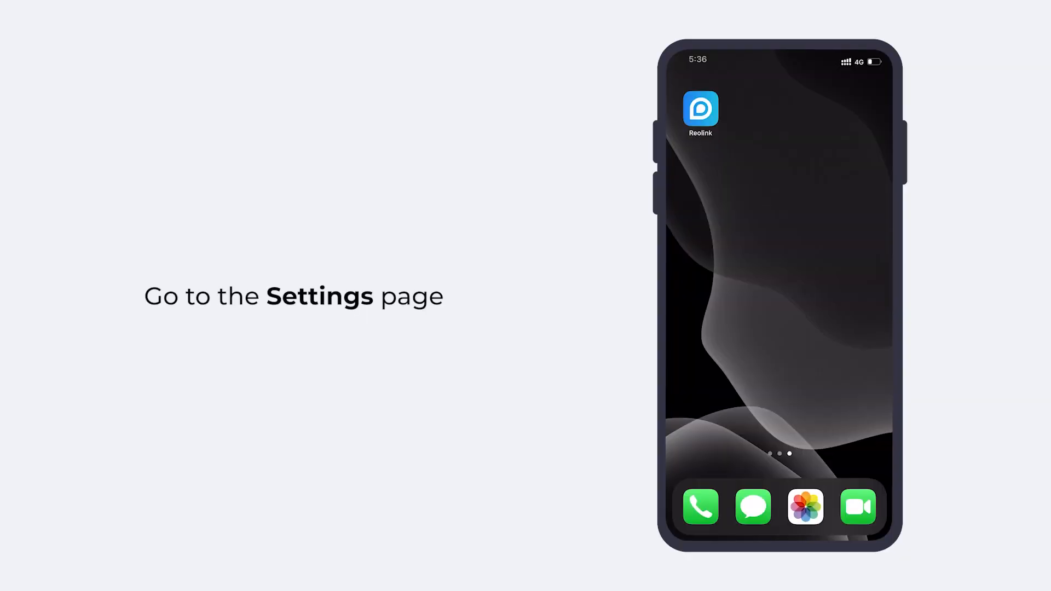
Launch the Reolink app and switch on the camera's push notifications.
{"action": "left_click", "coordinate": [700, 111]}
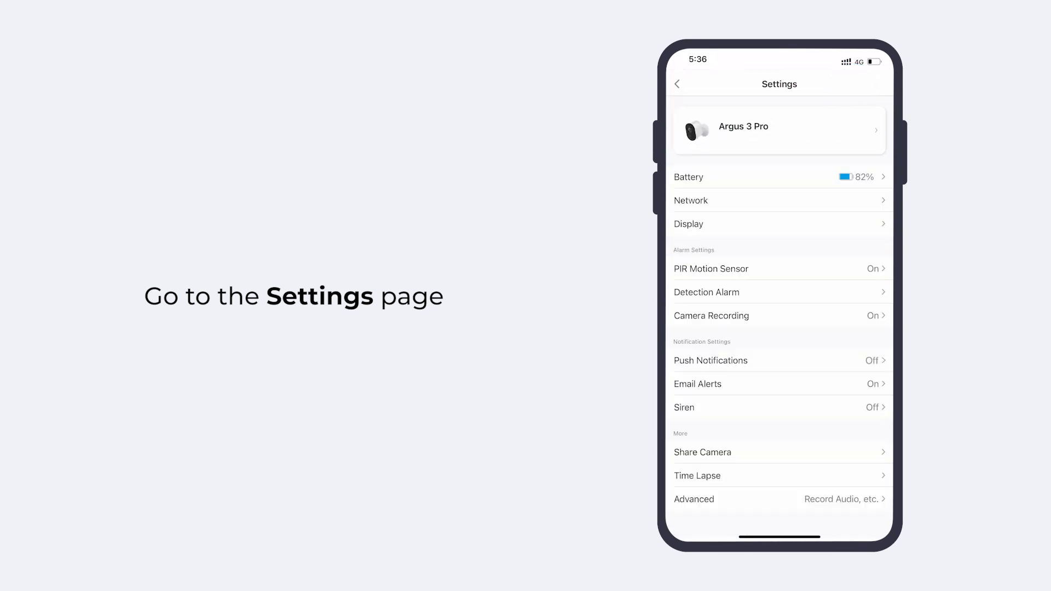
{"action": "left_click", "coordinate": [710, 361]}
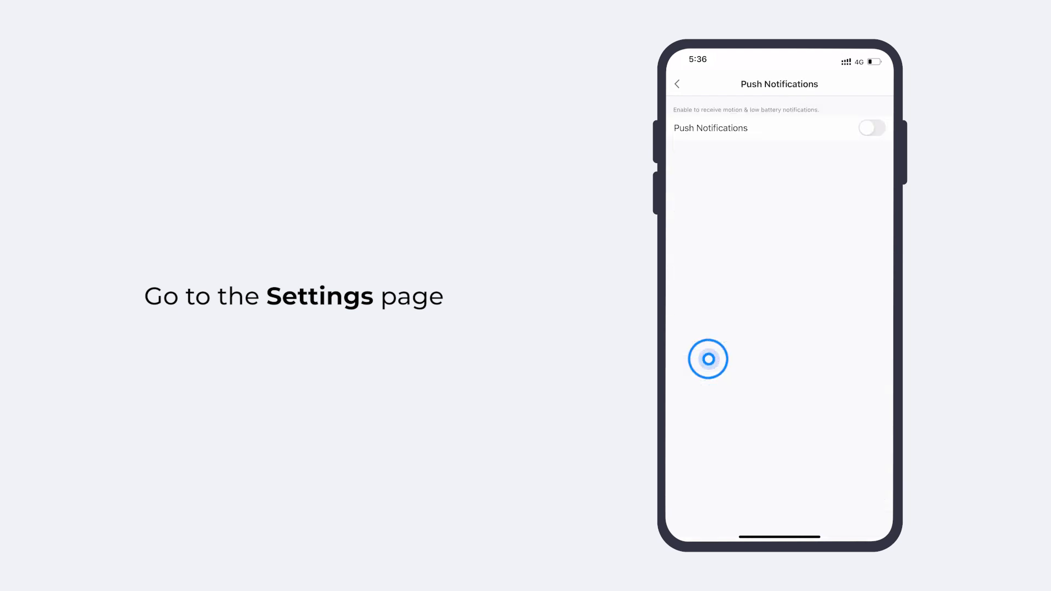
{"action": "left_click", "coordinate": [871, 128]}
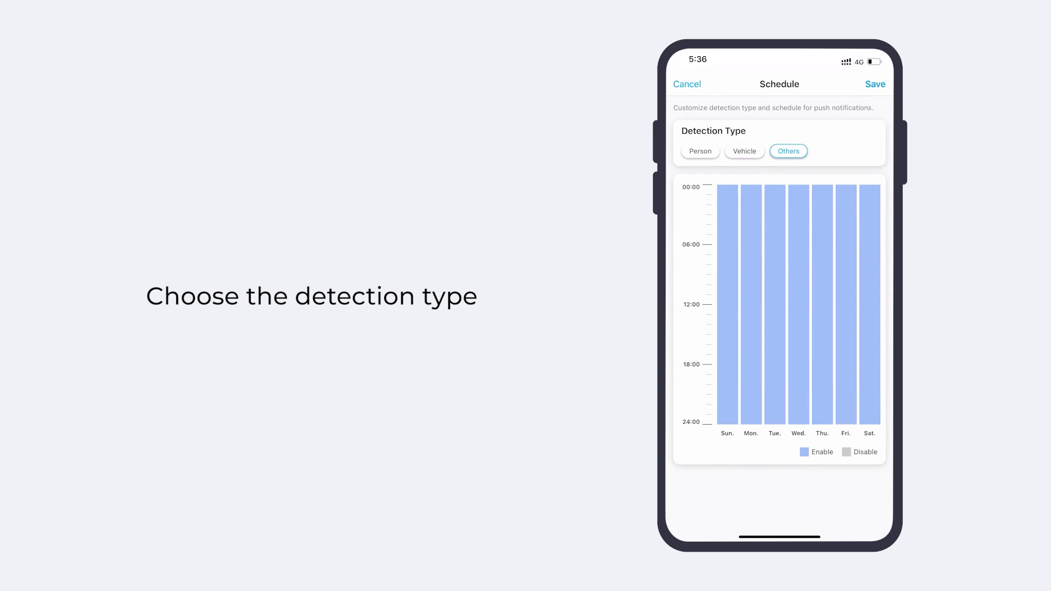
Add Person and Vehicle detection types and open Sunday's hourly push schedule.
{"action": "left_click", "coordinate": [700, 151]}
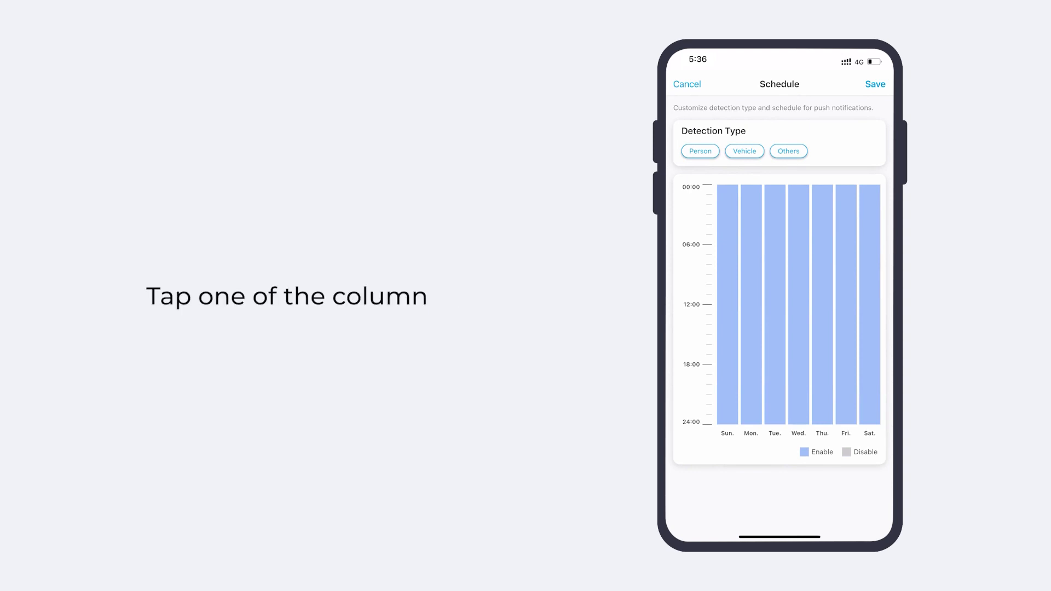
{"action": "left_click", "coordinate": [726, 305]}
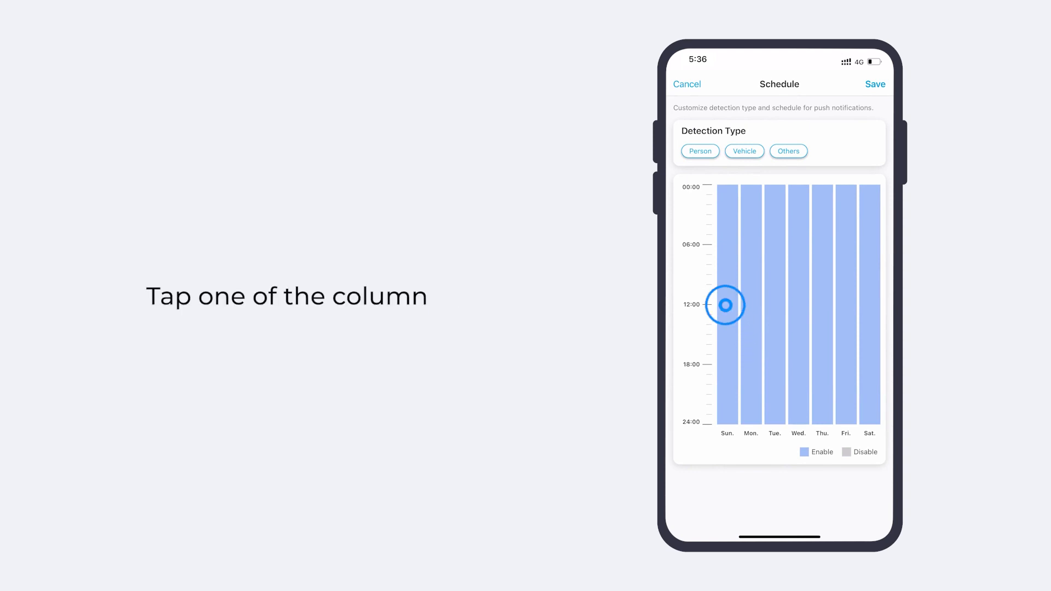
{"action": "left_click", "coordinate": [726, 305]}
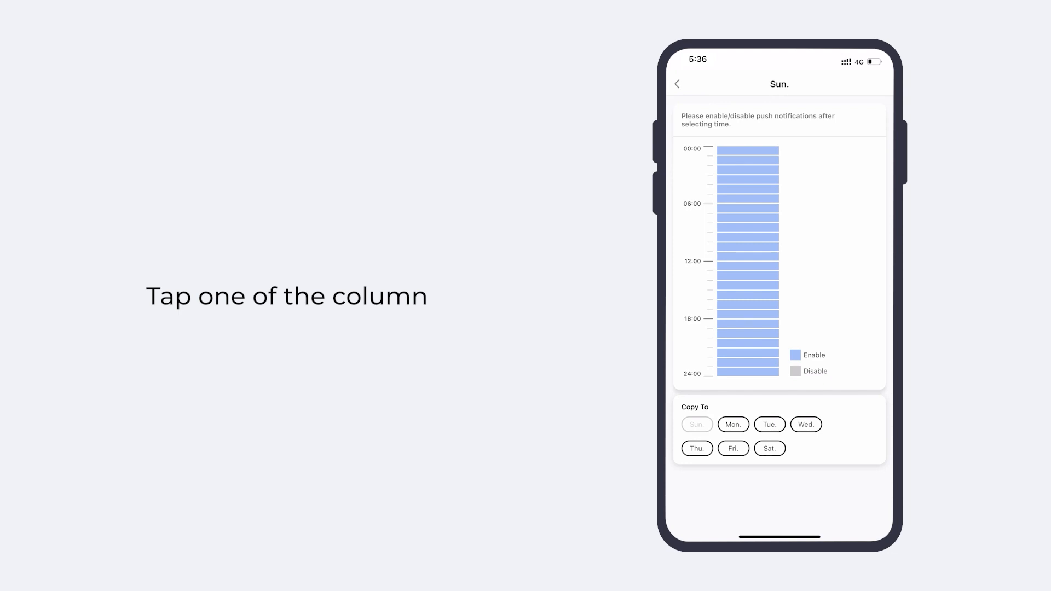
Disable Sunday's 00:00–02:00 and 23:00–24:00 pushes, then copy Sunday to Monday–Saturday.
{"action": "left_click", "coordinate": [749, 153]}
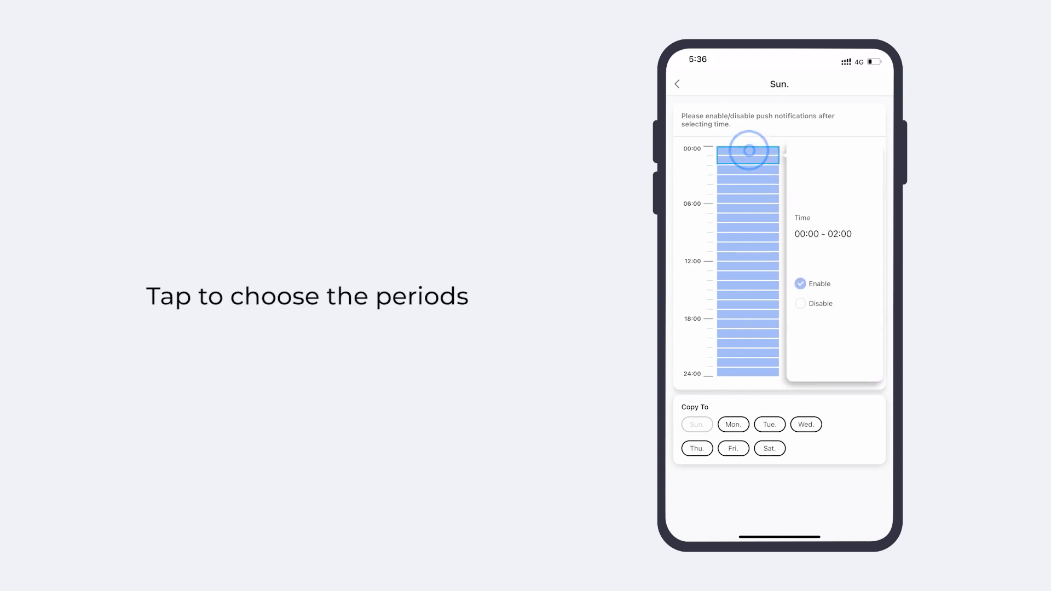
{"action": "left_click", "coordinate": [800, 304]}
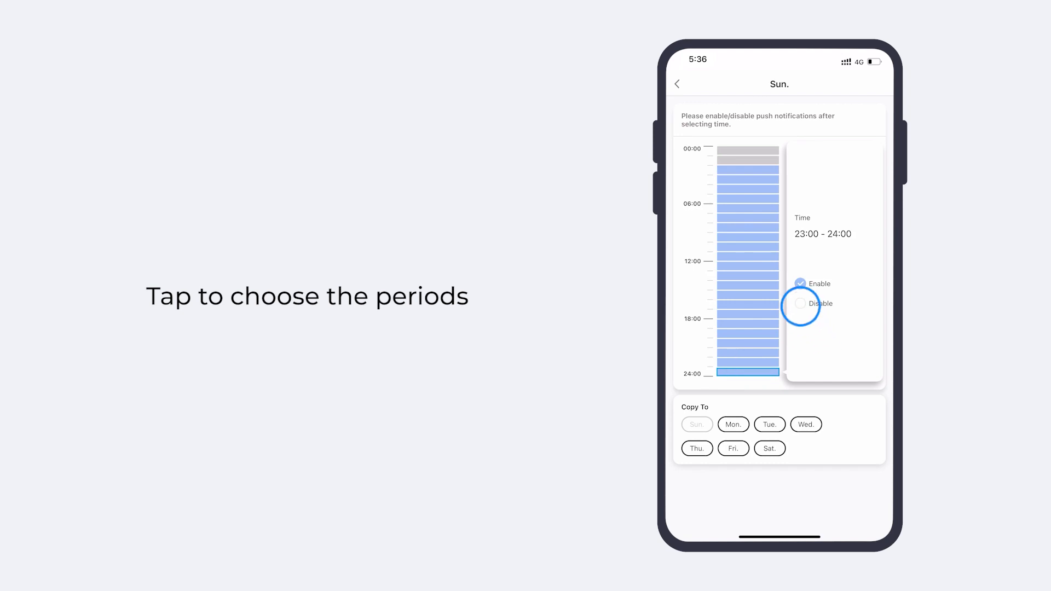
{"action": "left_click", "coordinate": [800, 304]}
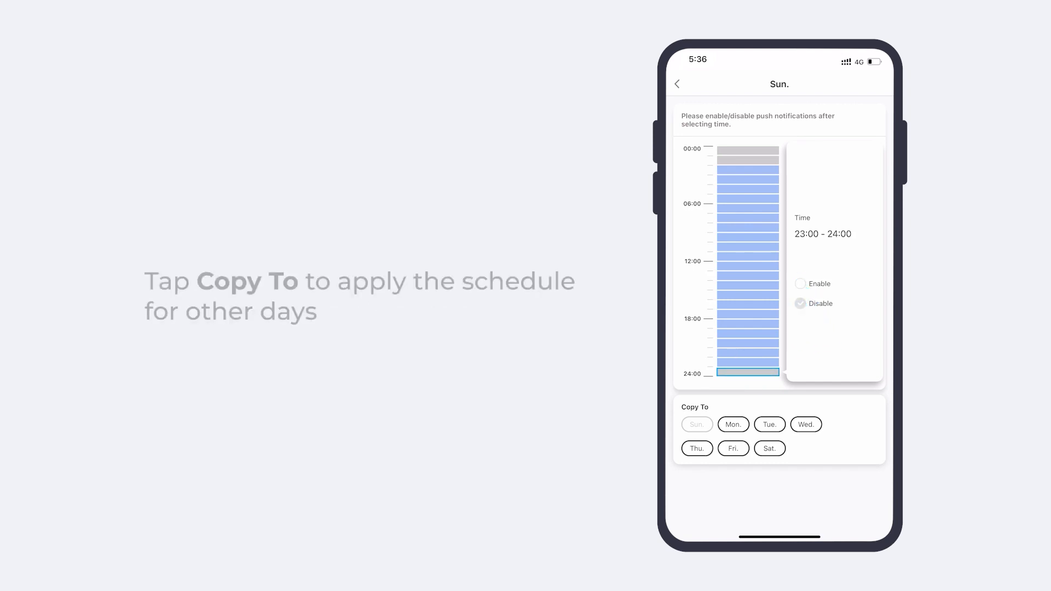
{"action": "left_click", "coordinate": [770, 425]}
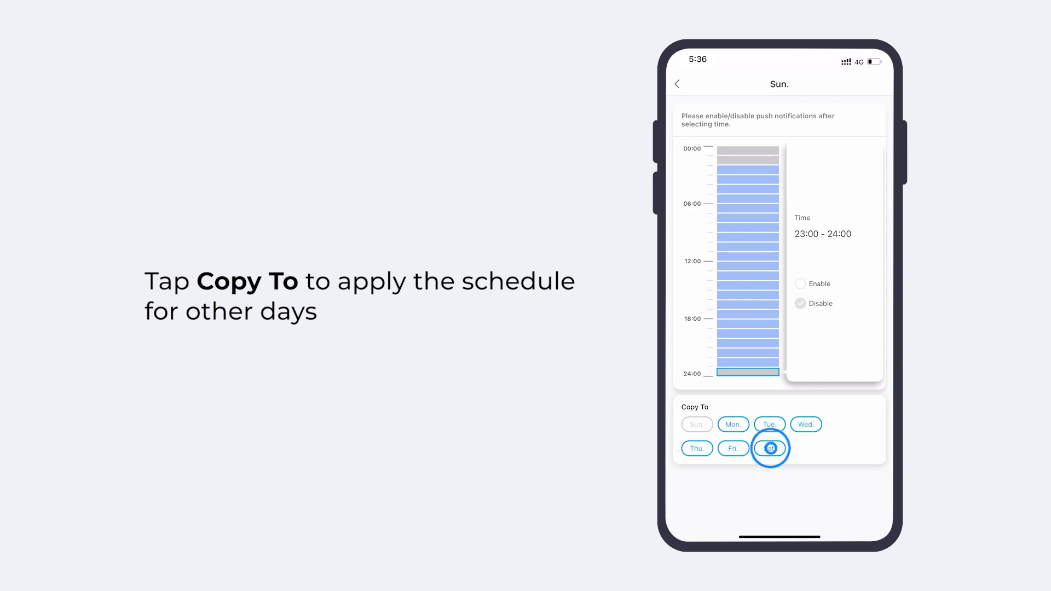
{"action": "left_click", "coordinate": [769, 448]}
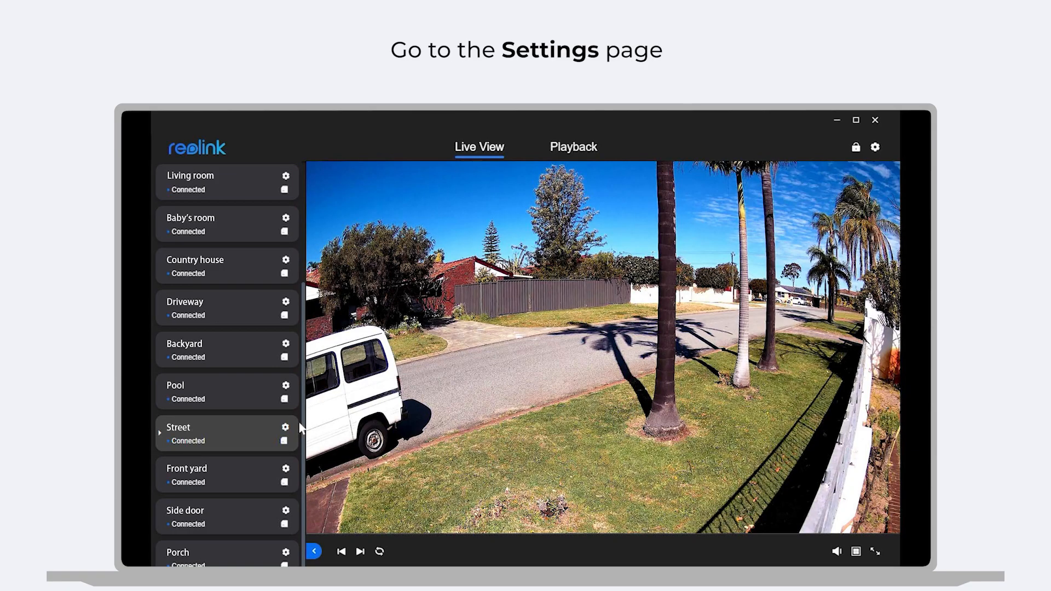
Open the Street camera's Surveillance > Push settings in Reolink Client.
{"action": "left_click", "coordinate": [285, 427]}
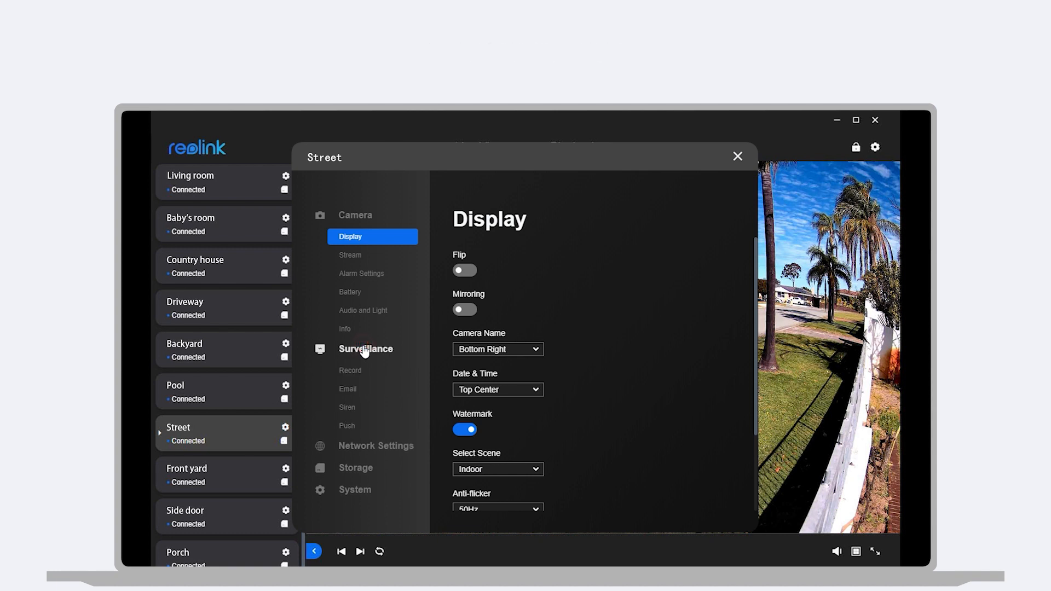
{"action": "left_click", "coordinate": [347, 426]}
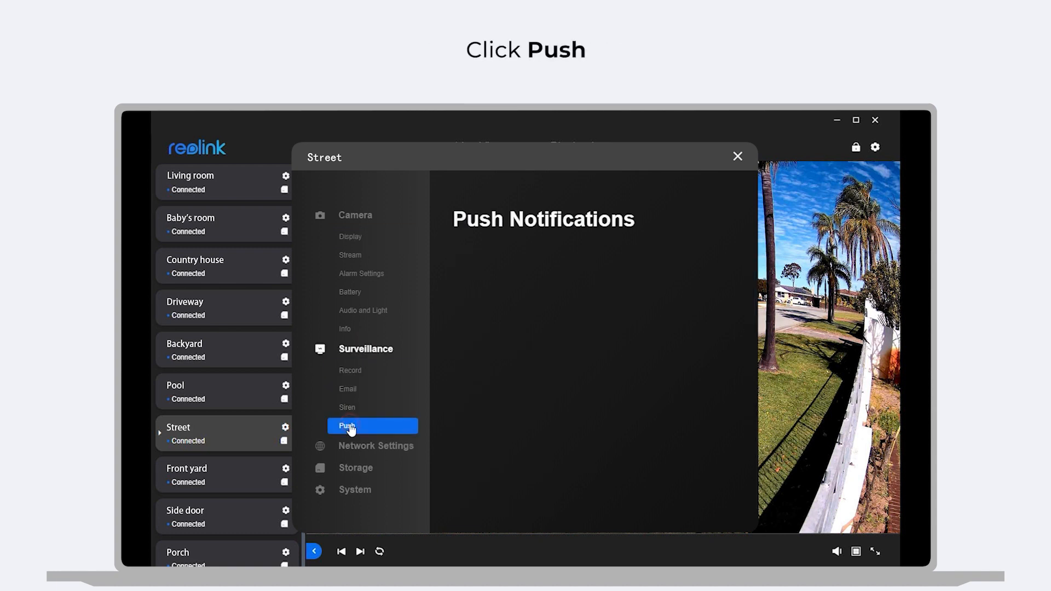
{"action": "left_click", "coordinate": [347, 427]}
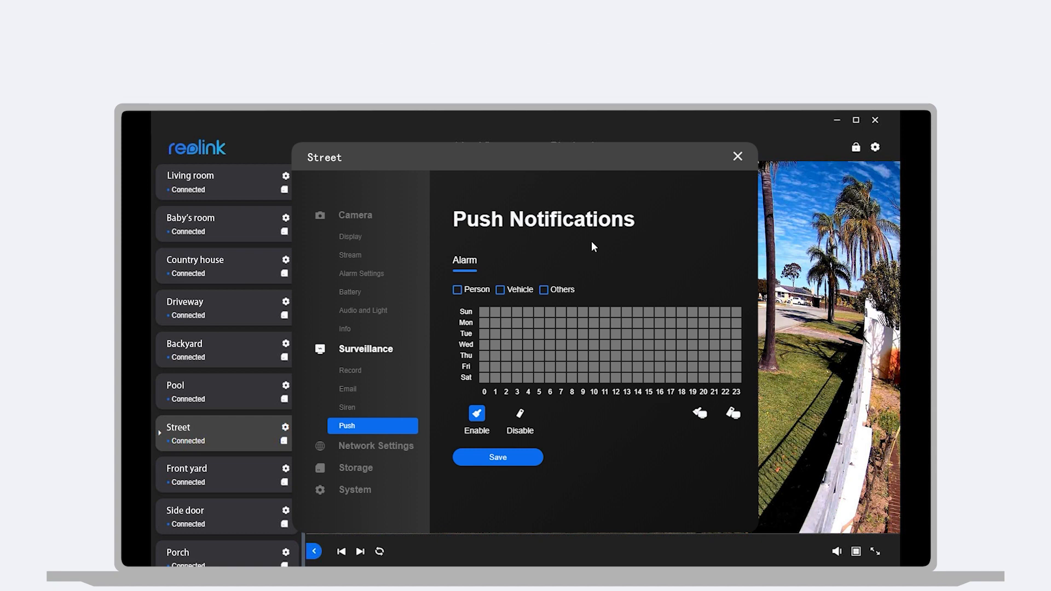
Tick Person, Vehicle and Others, mark hours in the weekly grid, and save.
{"action": "left_click", "coordinate": [457, 289]}
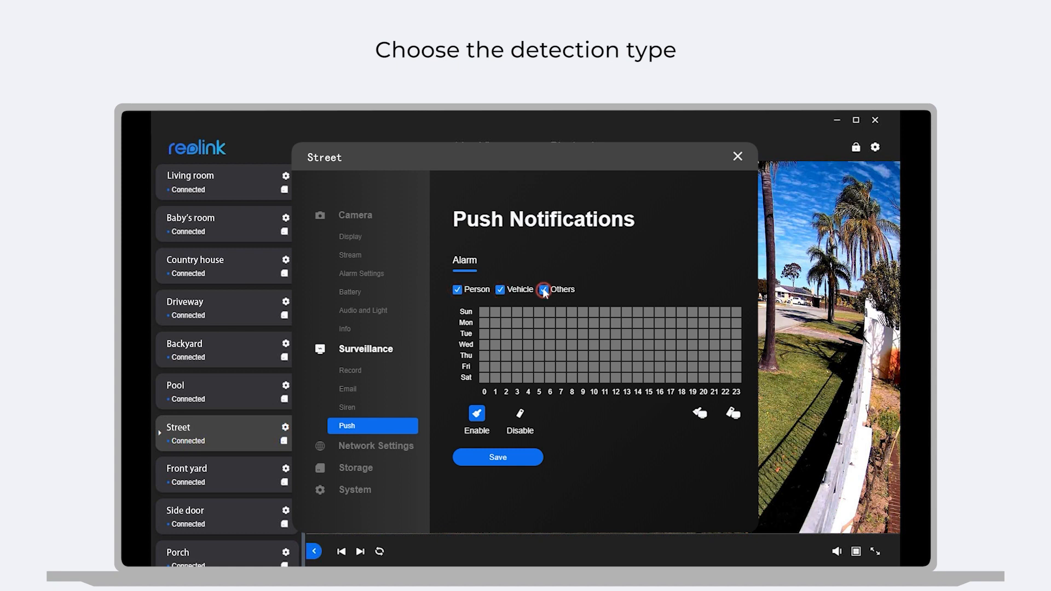
{"action": "left_click", "coordinate": [544, 289]}
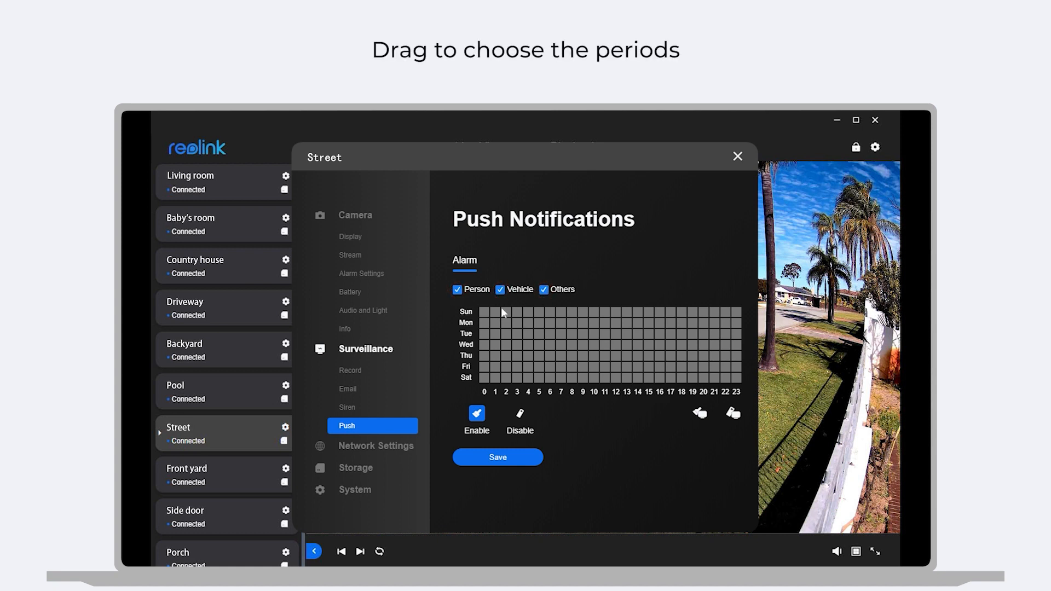
{"action": "left_click_drag", "start_coordinate": [484, 312], "coordinate": [738, 382]}
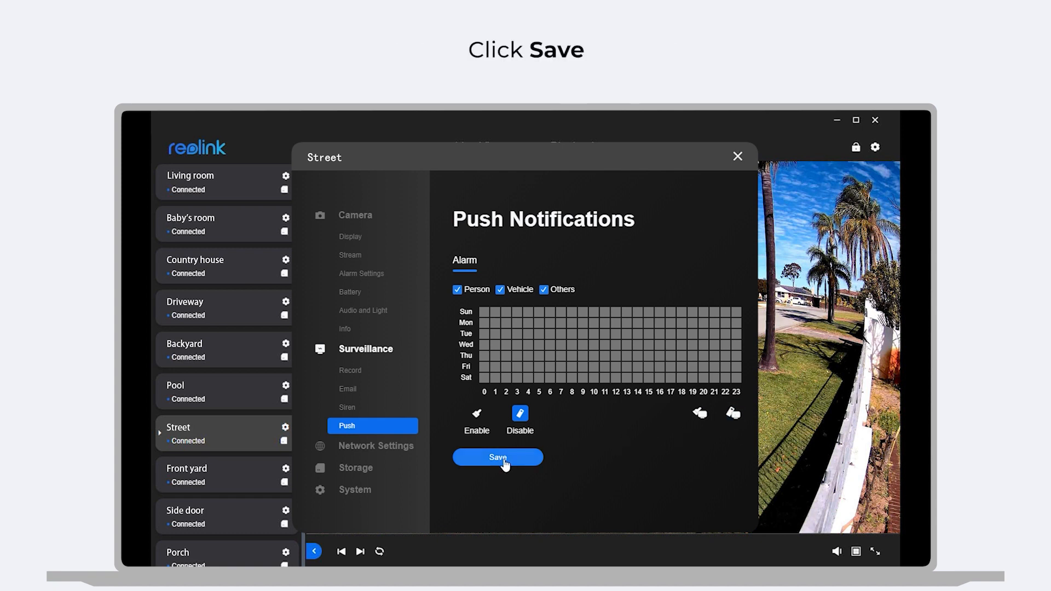
{"action": "left_click", "coordinate": [497, 457]}
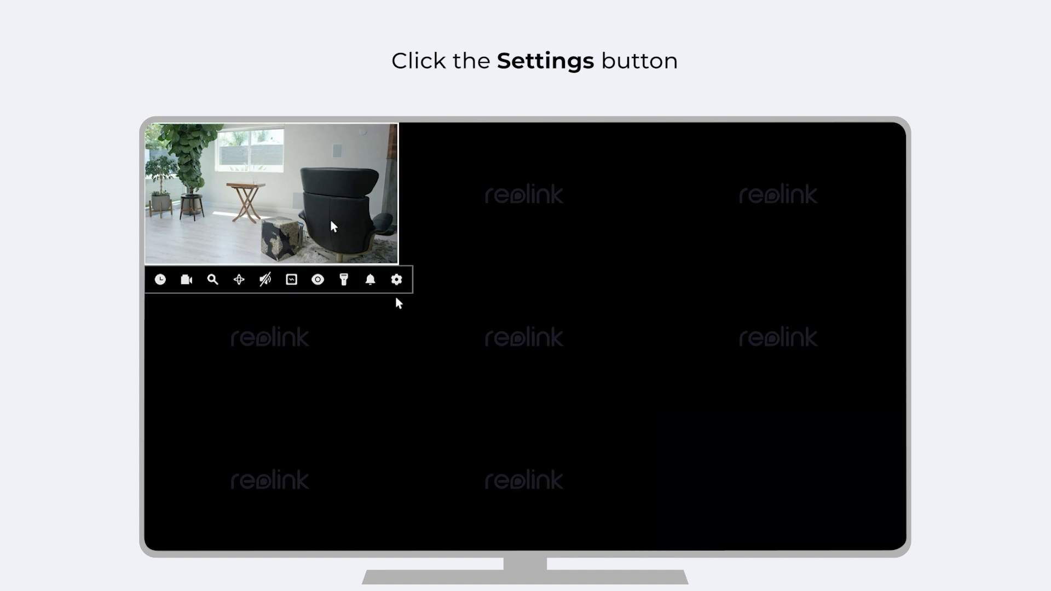
In NVR Surveillance settings, enable Push Notifications and open its Daily Schedule.
{"action": "left_click", "coordinate": [396, 279]}
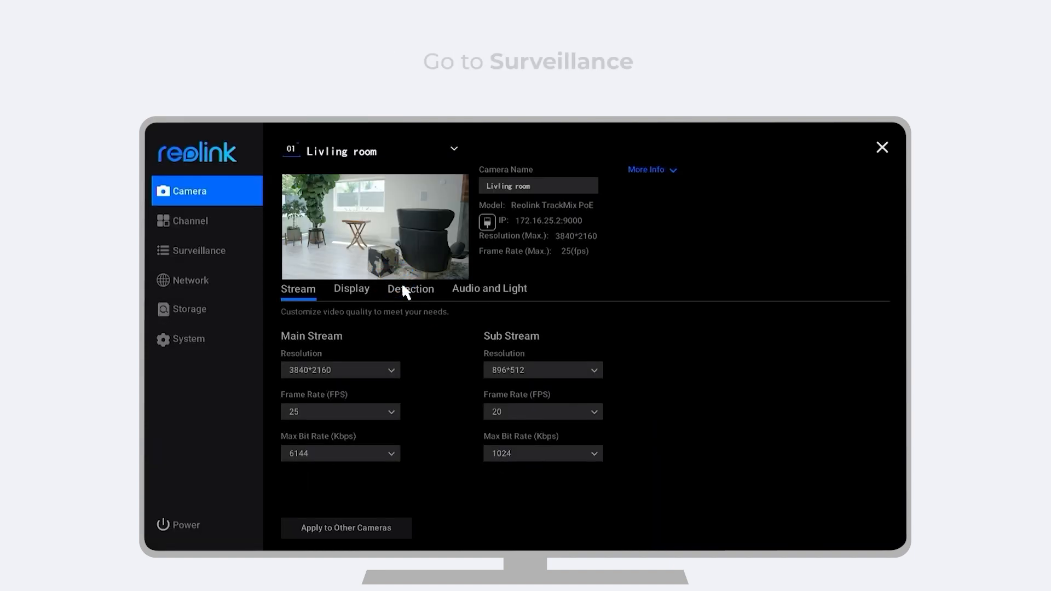
{"action": "left_click", "coordinate": [198, 250]}
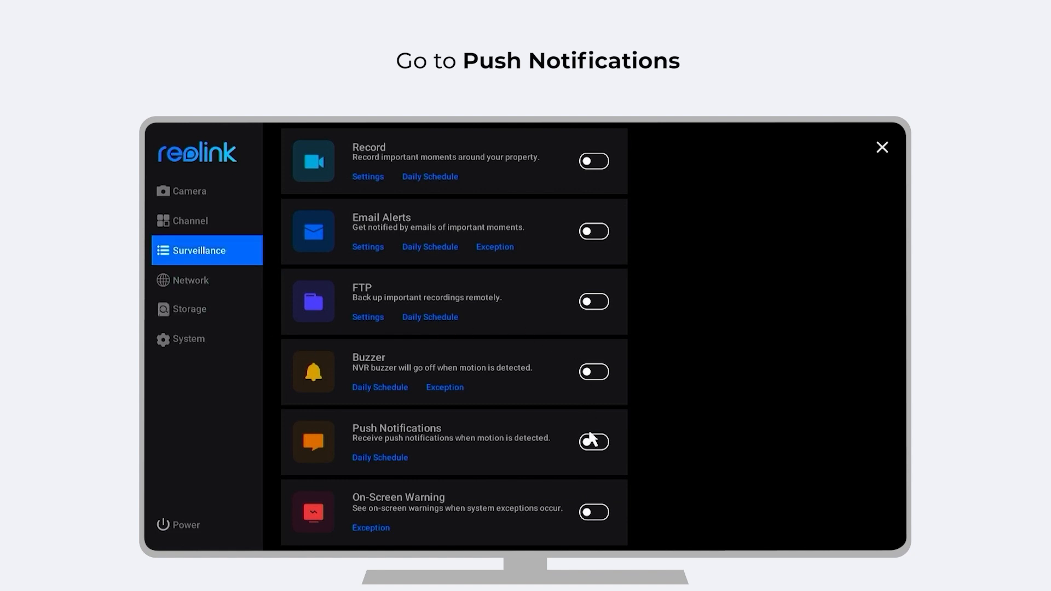
{"action": "left_click", "coordinate": [592, 442]}
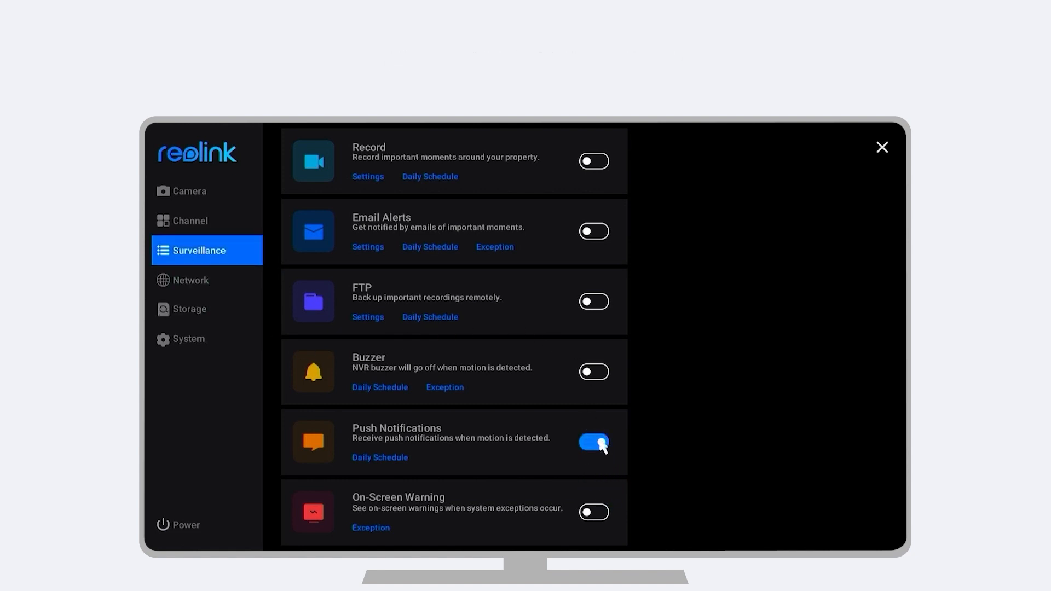
{"action": "left_click", "coordinate": [379, 457]}
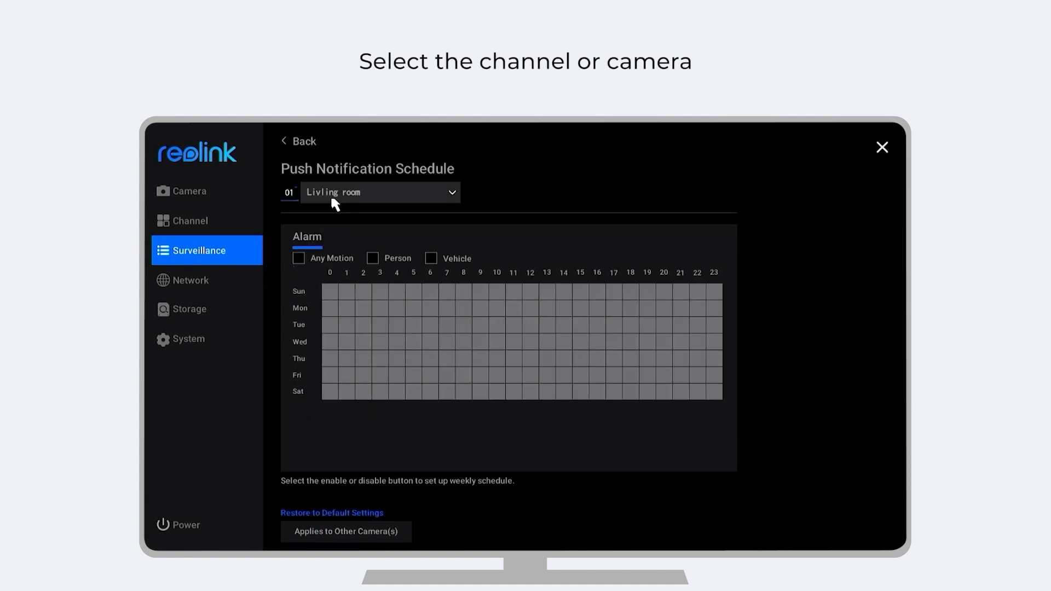
Select Living room, tick Vehicle, enable all hours, and apply to other cameras.
{"action": "left_click", "coordinate": [380, 193]}
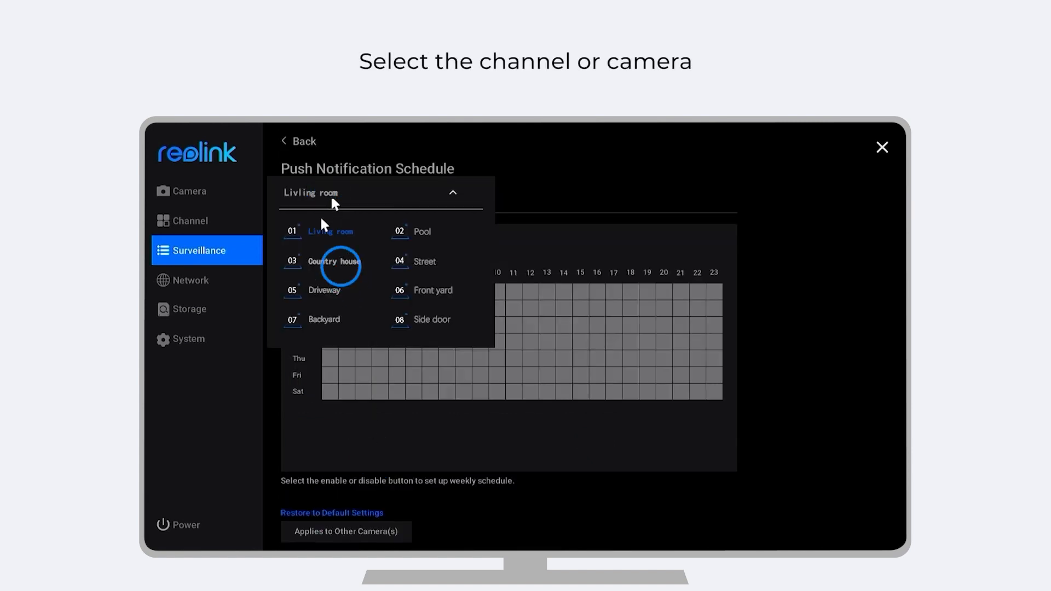
{"action": "left_click", "coordinate": [331, 231]}
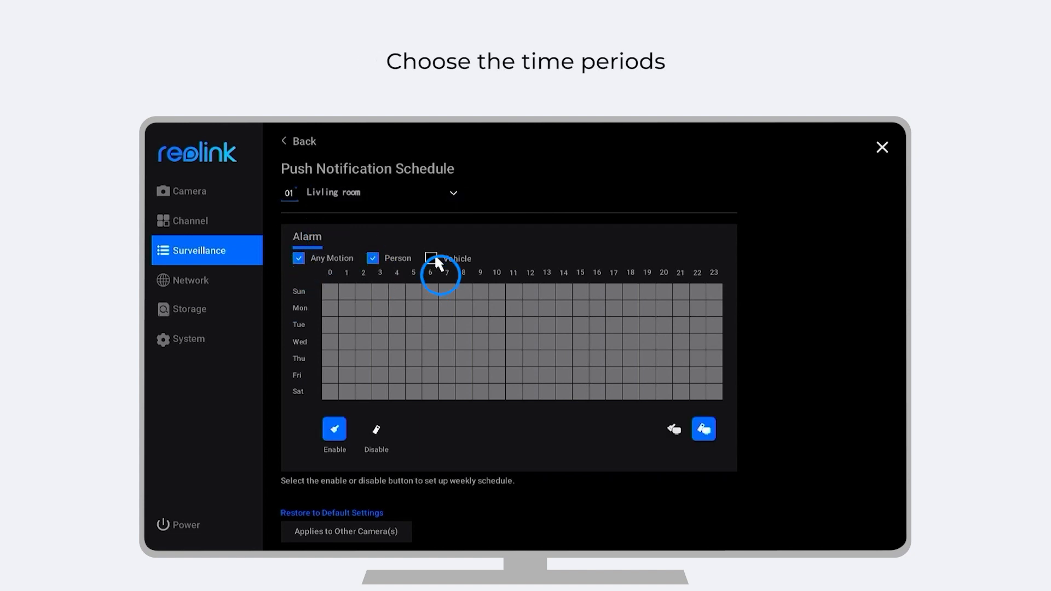
{"action": "left_click", "coordinate": [431, 258]}
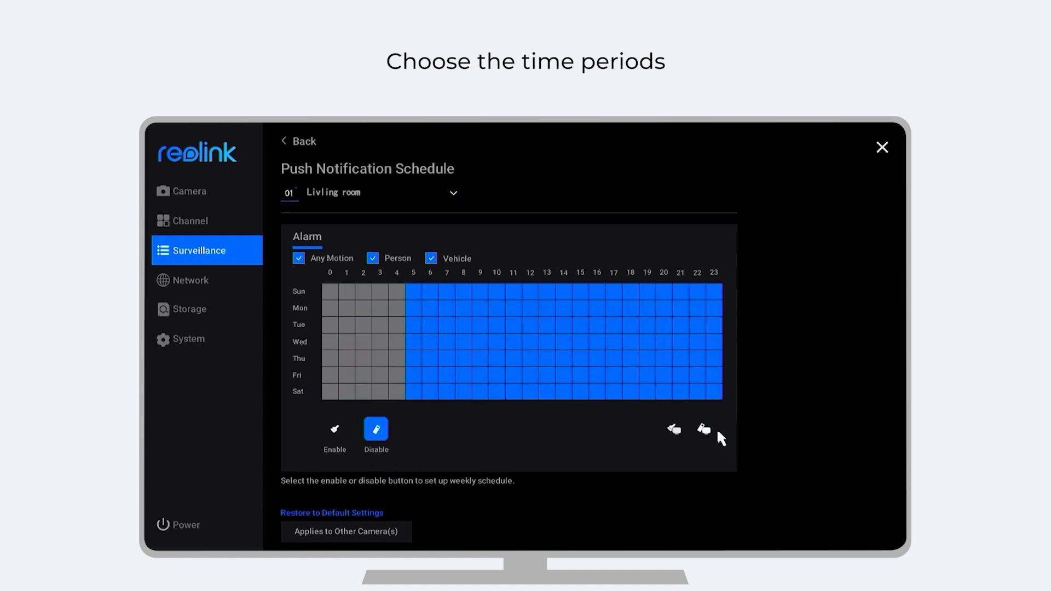
{"action": "left_click", "coordinate": [673, 430]}
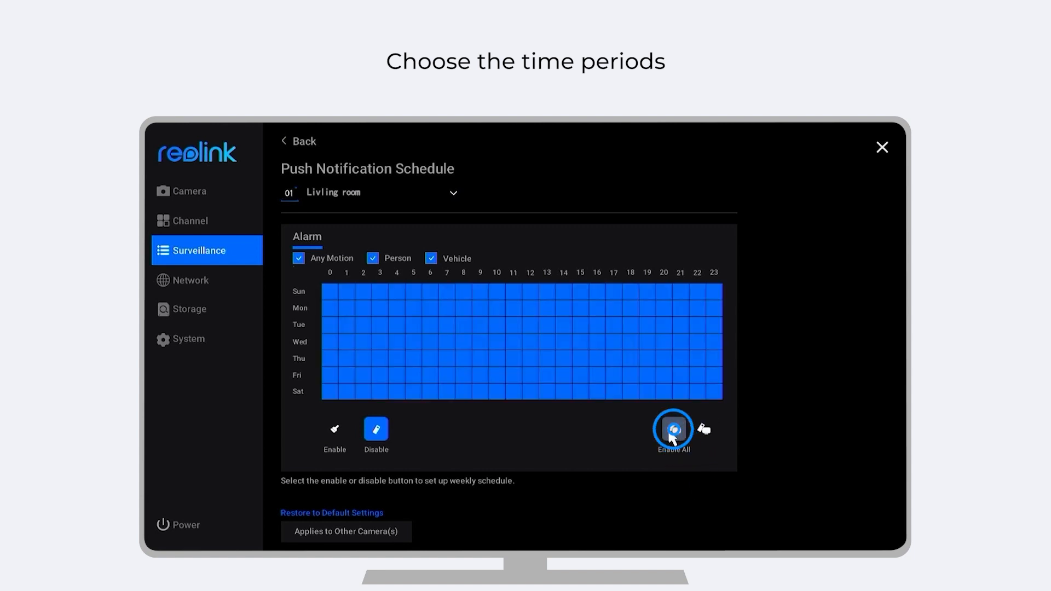
{"action": "left_click", "coordinate": [347, 532]}
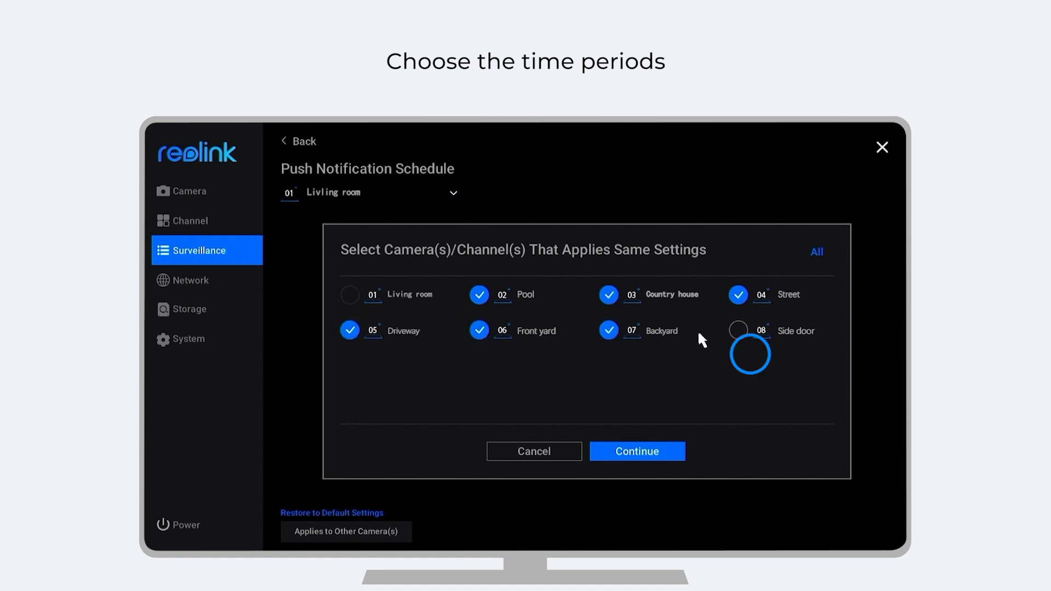
{"action": "left_click", "coordinate": [636, 451]}
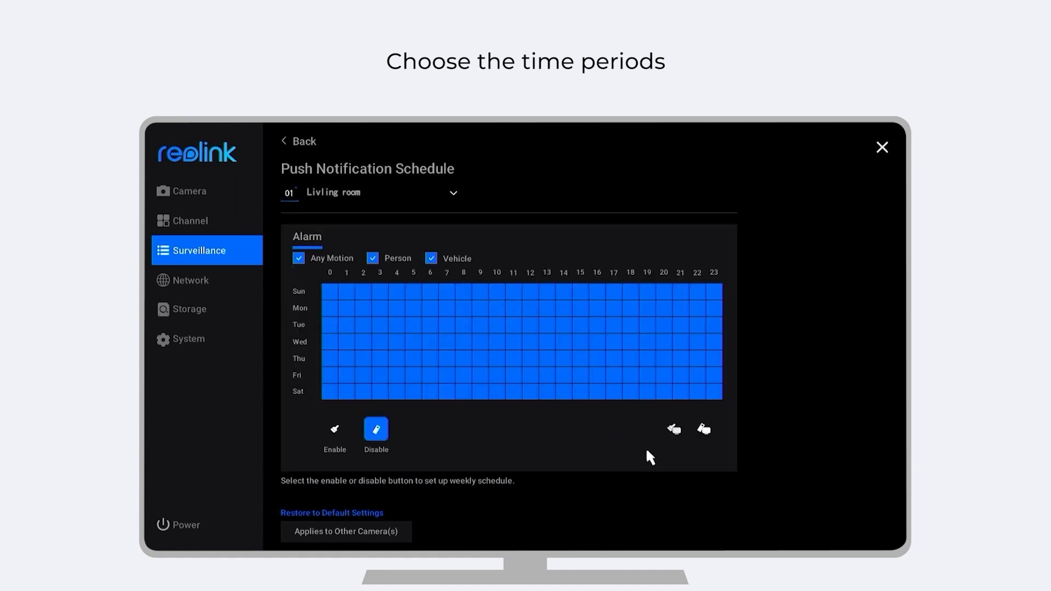